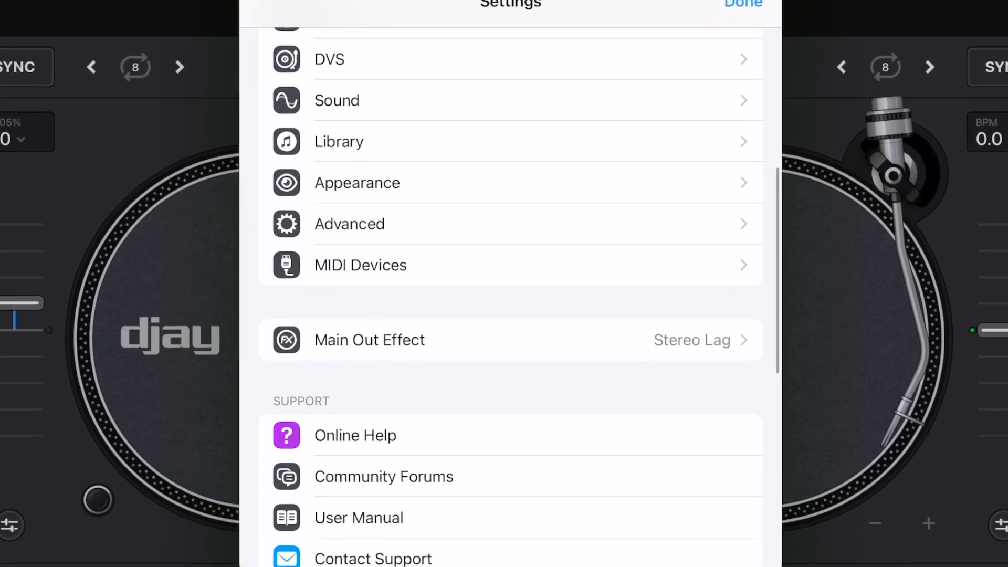
- Close Settings, with Main Out Effect showing Stereo Lag, to reveal the main mode menu
{"action": "left_click", "coordinate": [743, 5]}
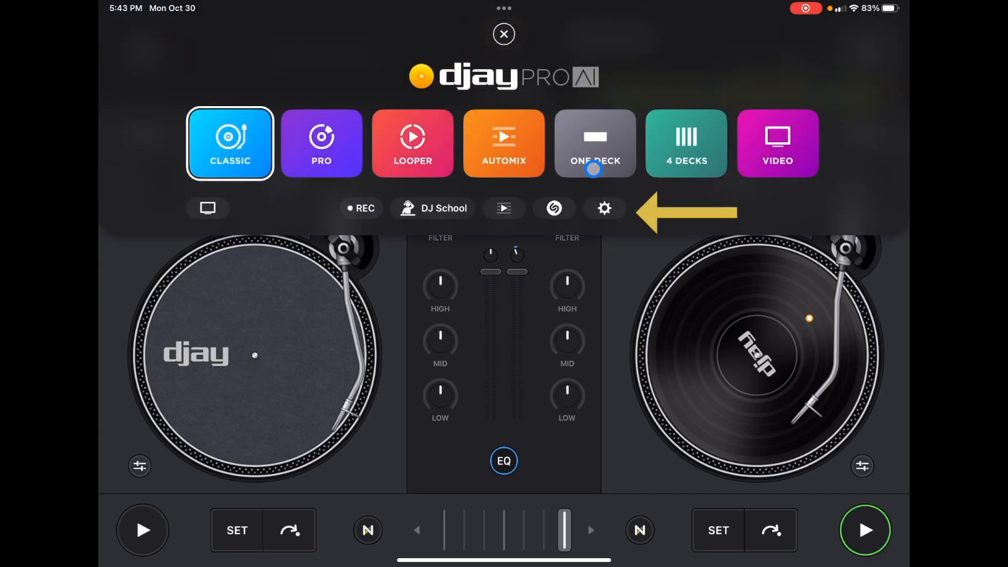
- Reopen Settings from the gear icon and scroll to the Main Out Effect row, reading None
{"action": "left_click", "coordinate": [504, 34]}
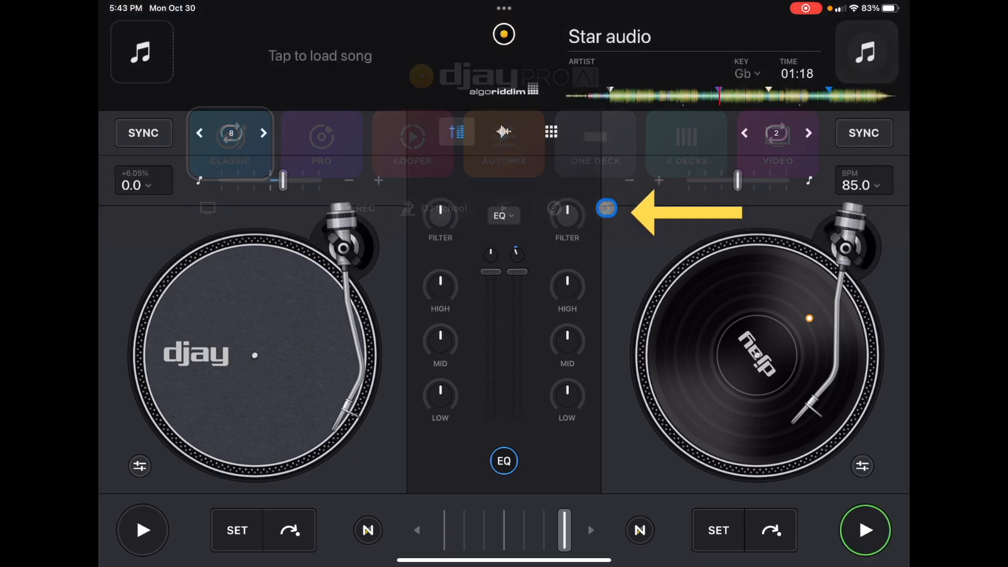
{"action": "left_click", "coordinate": [605, 208]}
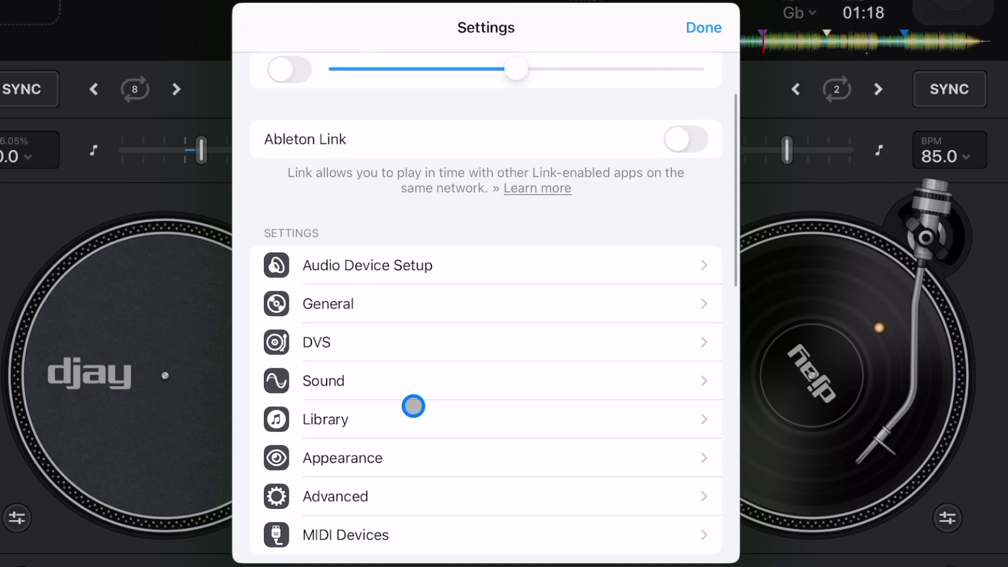
{"action": "scroll", "scroll_direction": "up", "scroll_amount": 3}
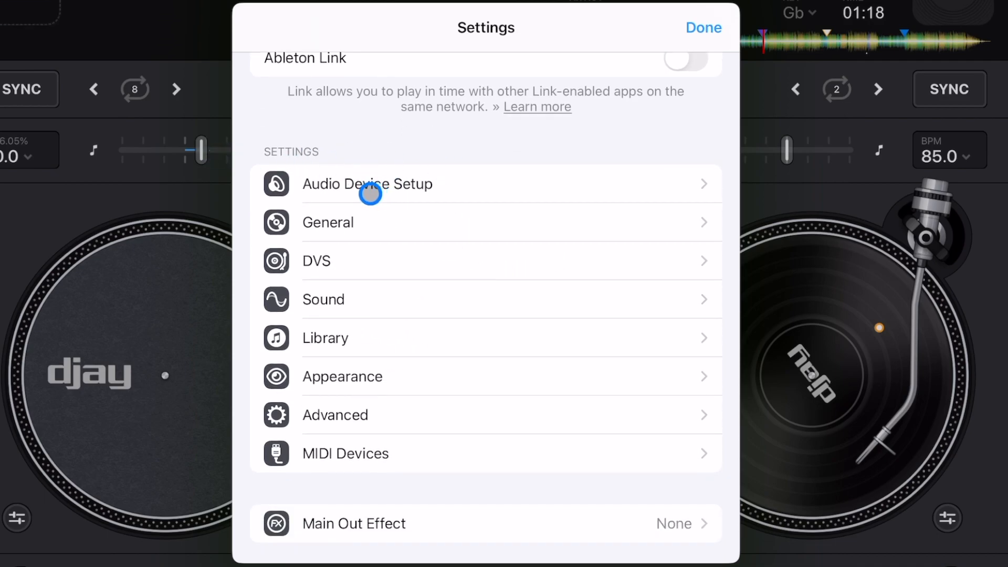
{"action": "scroll", "scroll_direction": "down", "scroll_amount": 3}
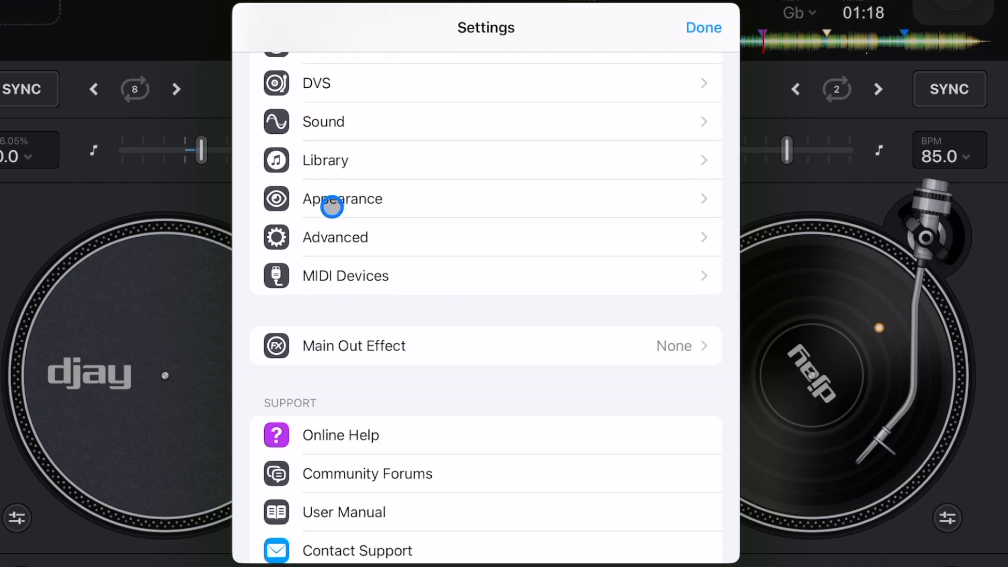
{"action": "scroll", "scroll_direction": "down", "scroll_amount": 3}
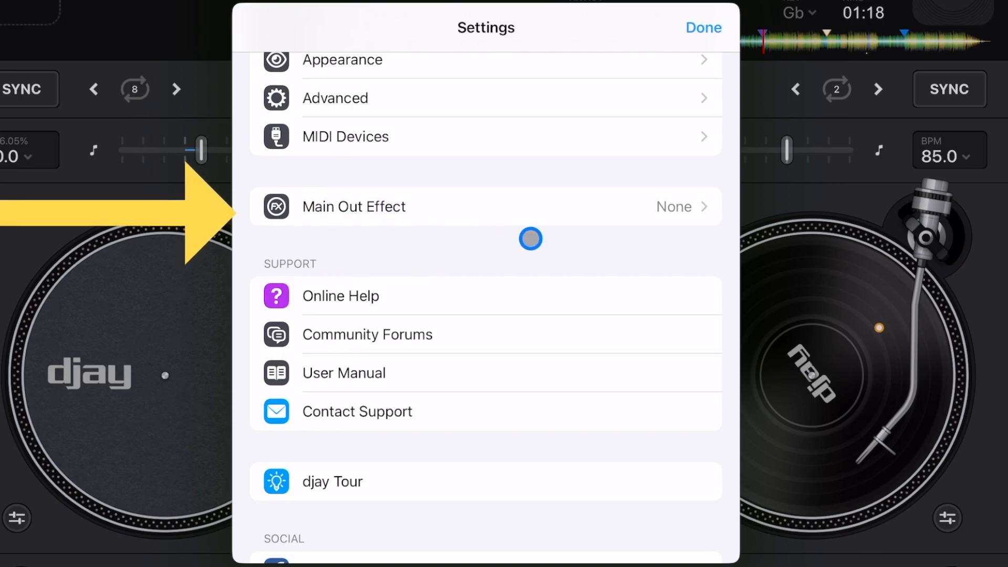
{"action": "mouse_move", "coordinate": [492, 189]}
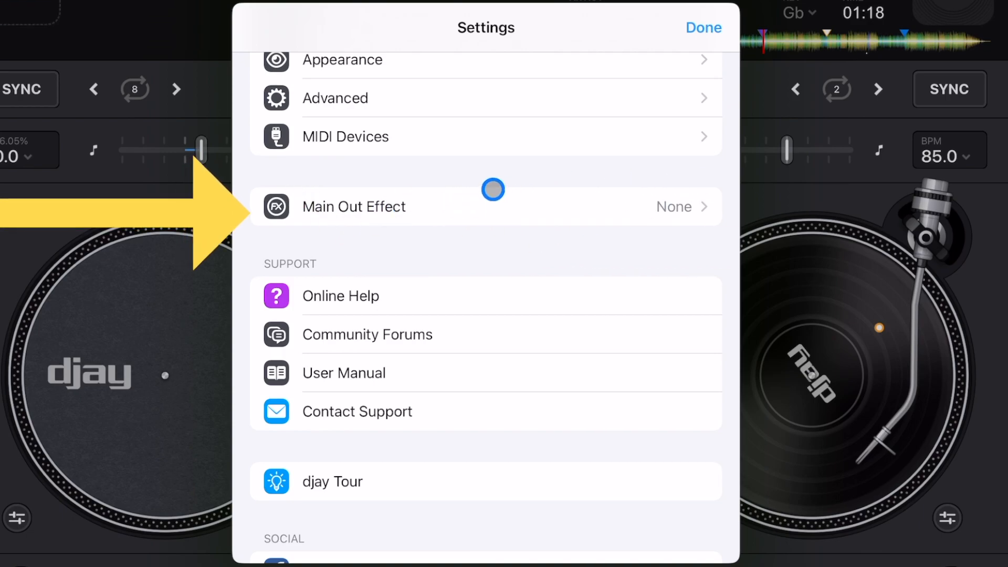
- Set Main Out Effect to Apple's AUDistortion and close Settings, returning to the two decks
{"action": "left_click", "coordinate": [353, 207]}
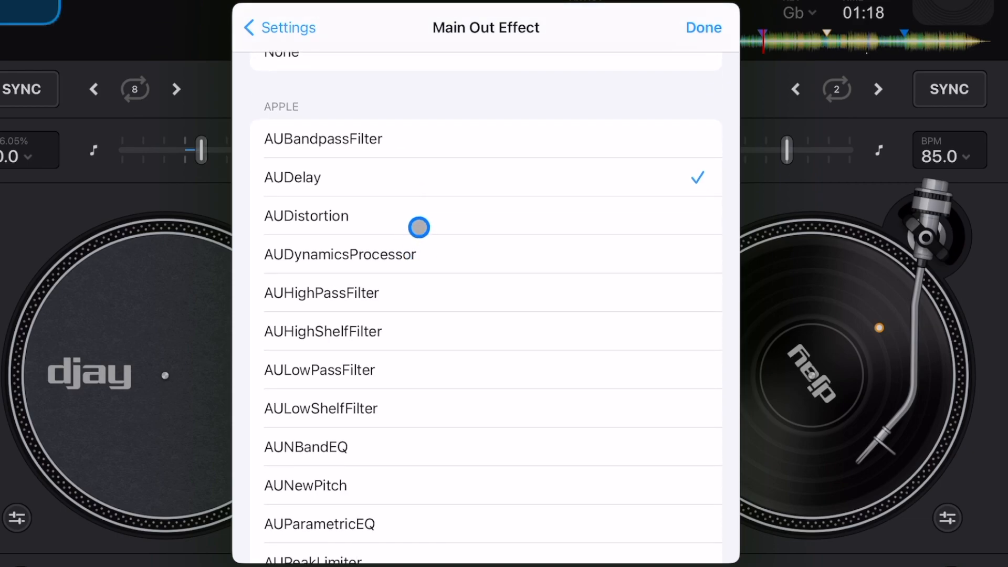
{"action": "left_click", "coordinate": [292, 178]}
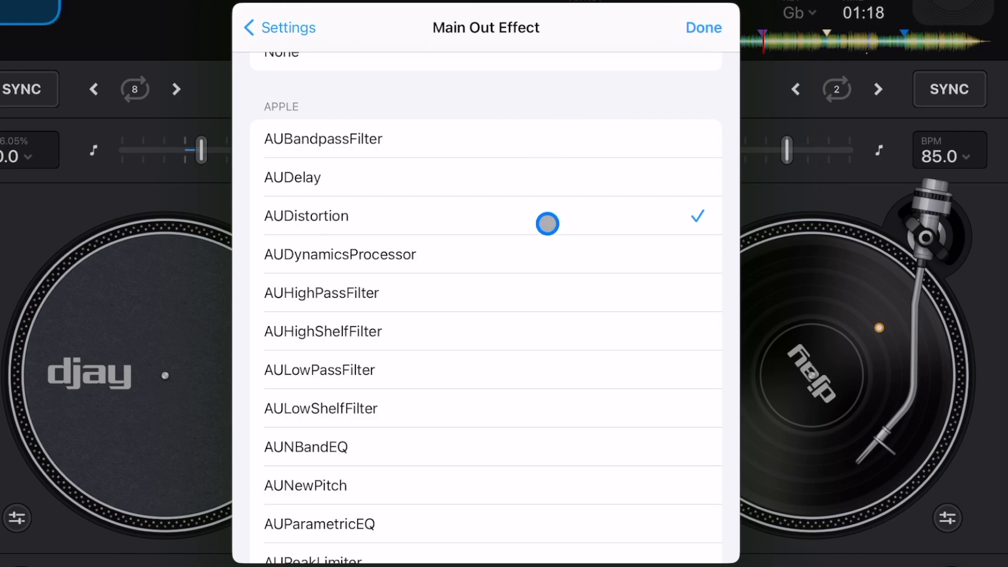
{"action": "left_click", "coordinate": [702, 27]}
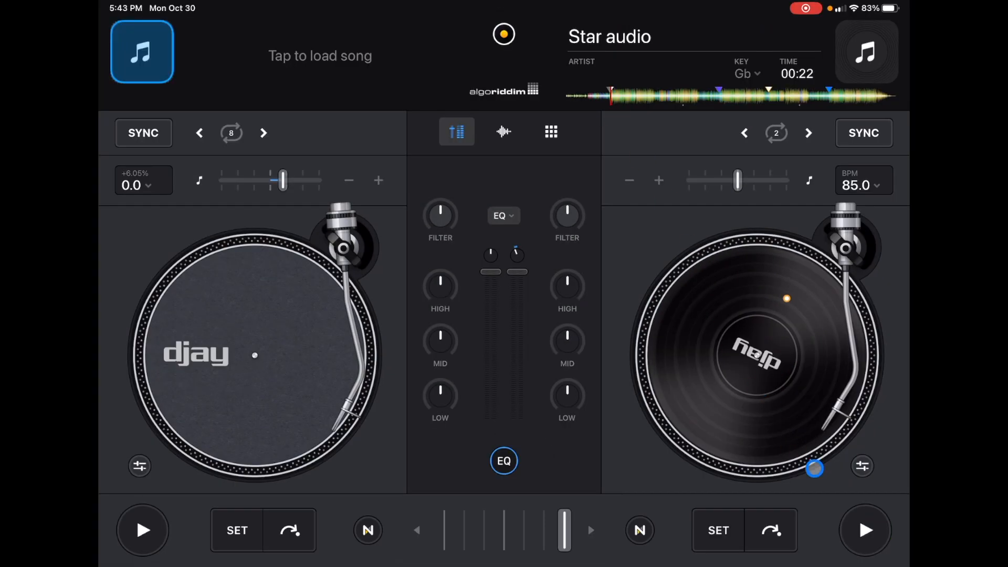
- Dismiss the Main Out Effect choices, left at None, leaving the main mode menu showing
{"action": "left_click", "coordinate": [865, 530]}
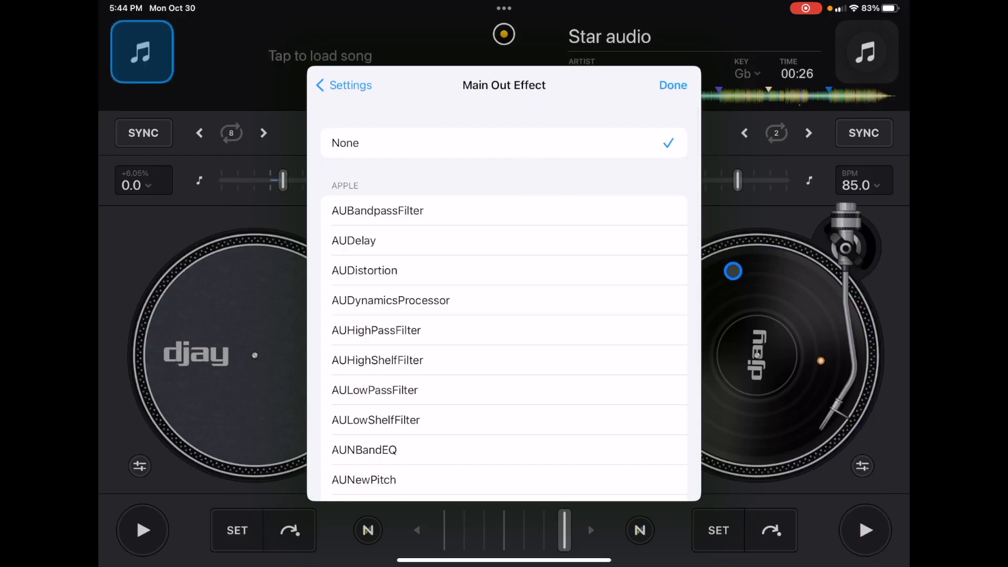
{"action": "left_click", "coordinate": [672, 86]}
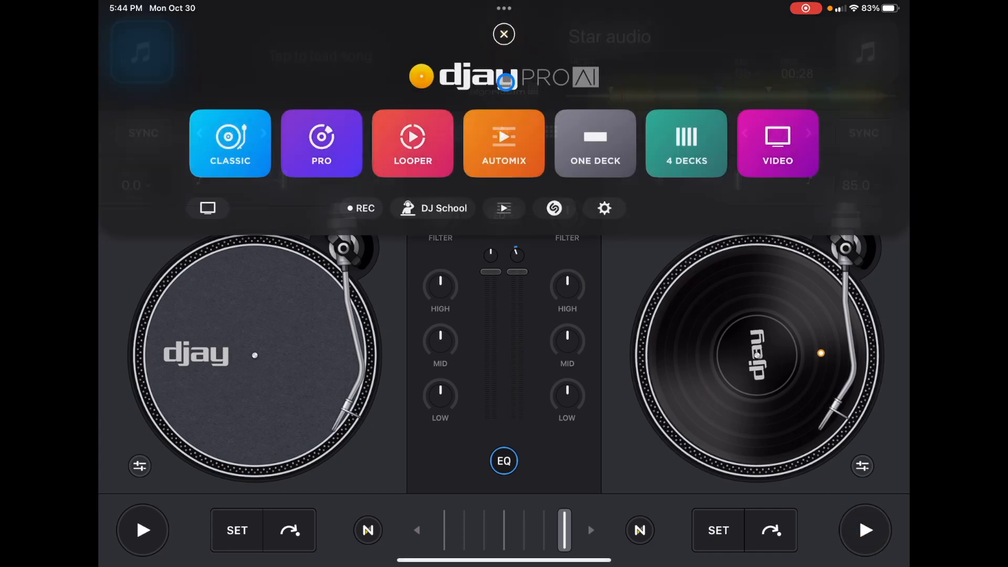
- Dismiss the effect panels and start the right deck's track playing
{"action": "left_click", "coordinate": [604, 208]}
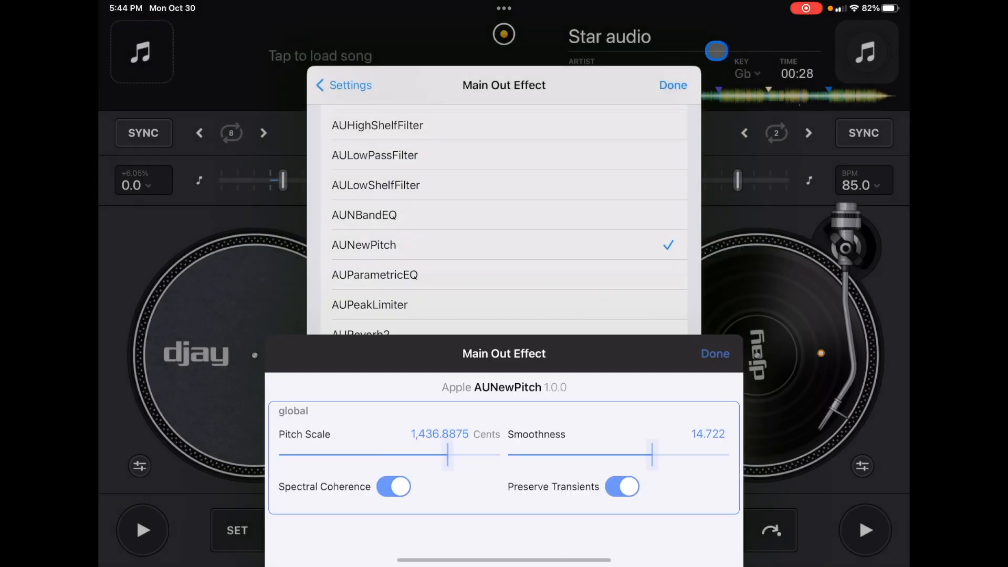
{"action": "left_click", "coordinate": [672, 85]}
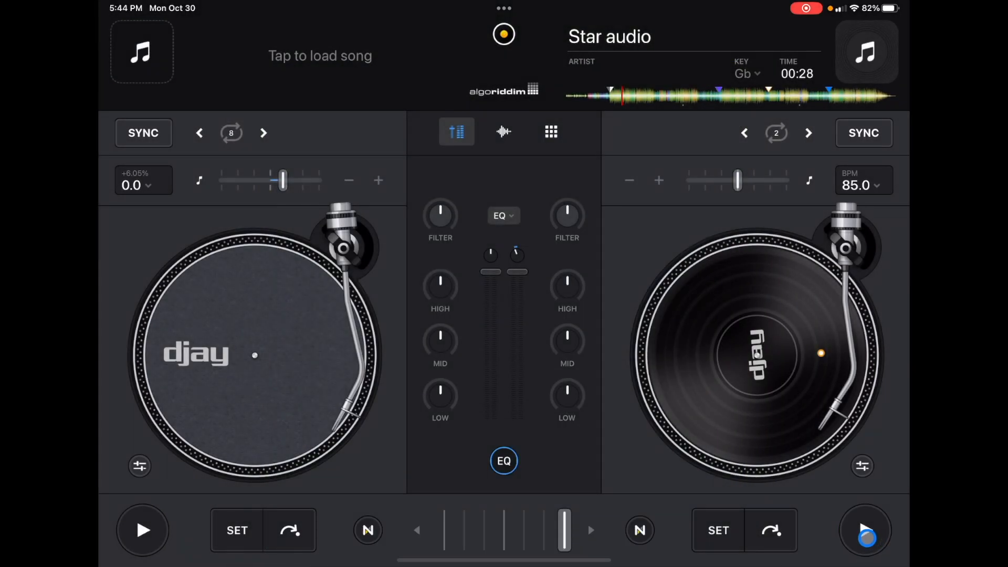
{"action": "left_click", "coordinate": [865, 530]}
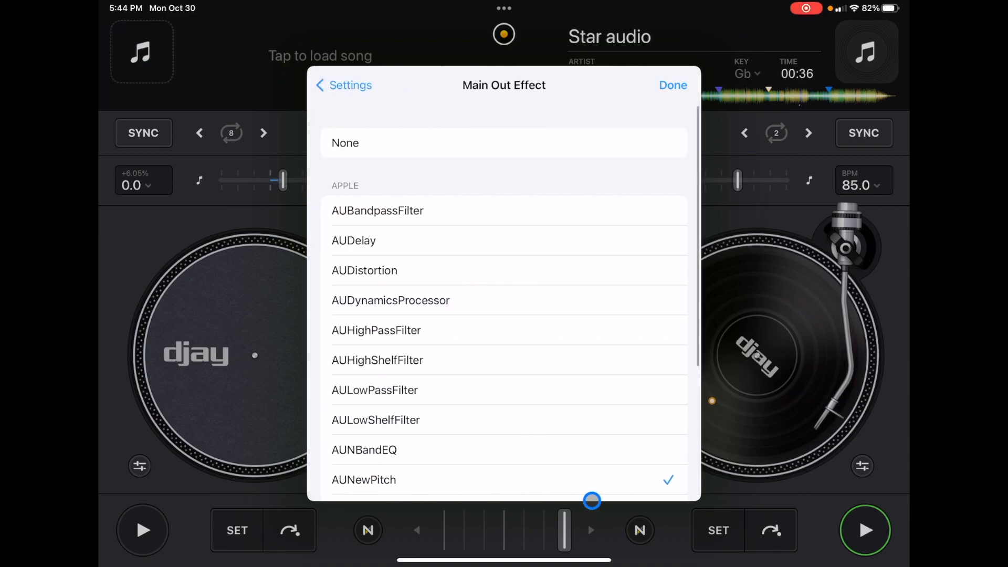
- Adjust the AUNewPitch pitch scale slider, then close its effect settings
{"action": "left_click", "coordinate": [364, 480]}
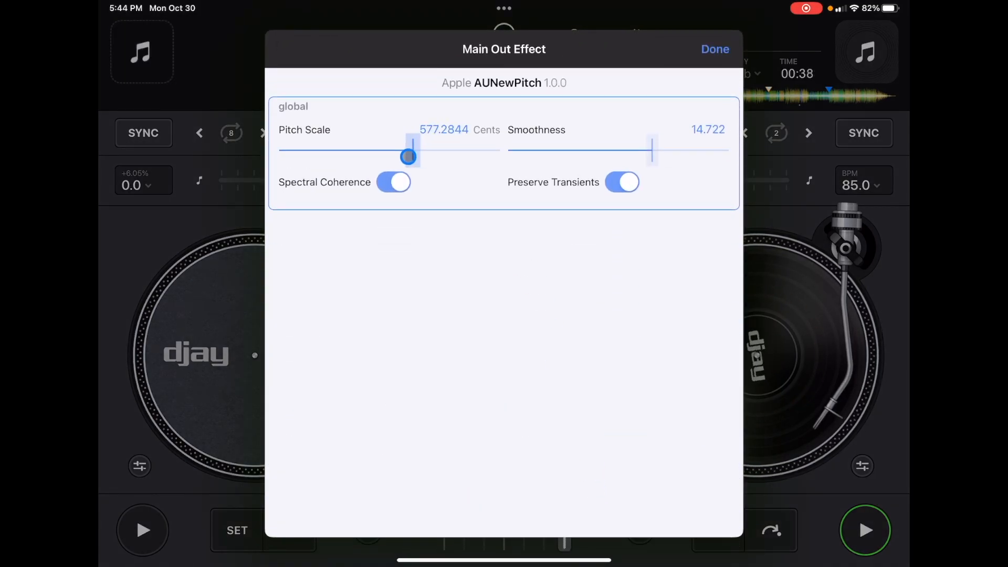
{"action": "left_click_drag", "start_coordinate": [408, 156], "coordinate": [423, 156]}
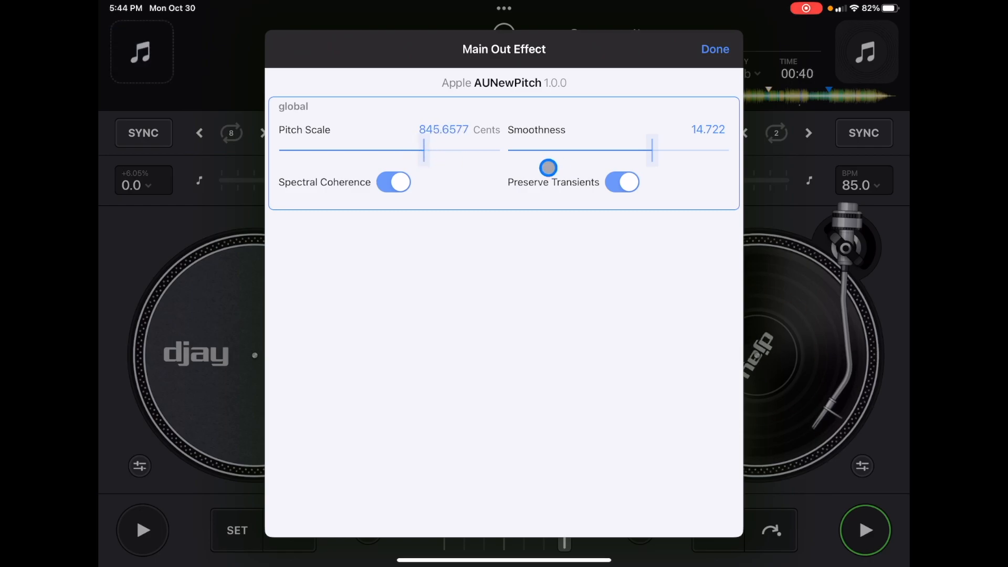
{"action": "left_click", "coordinate": [715, 49]}
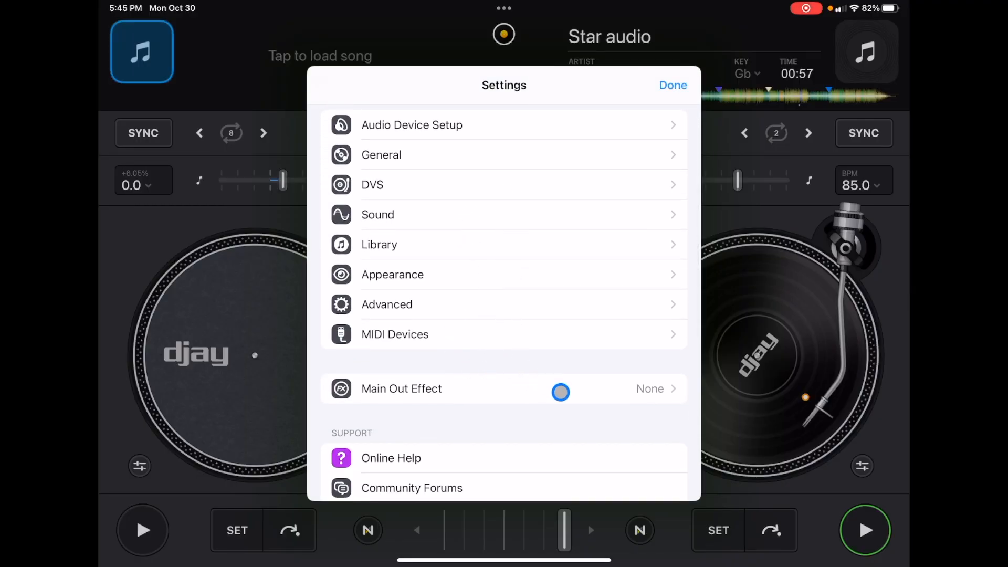
- Leave djay Pro AI and launch Stereo Lag from the home screen's Music folder
{"action": "left_click", "coordinate": [401, 389]}
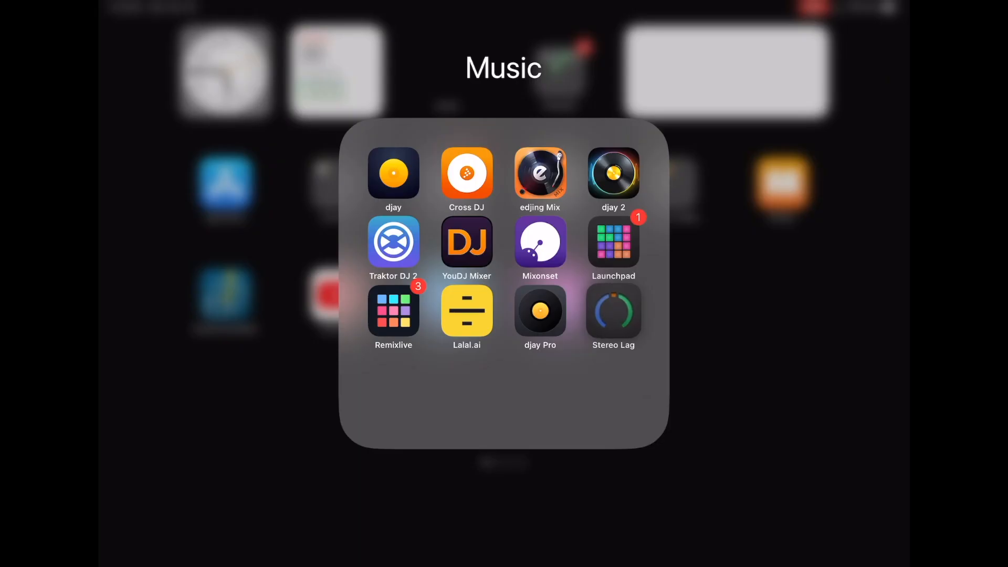
{"action": "left_click", "coordinate": [613, 311]}
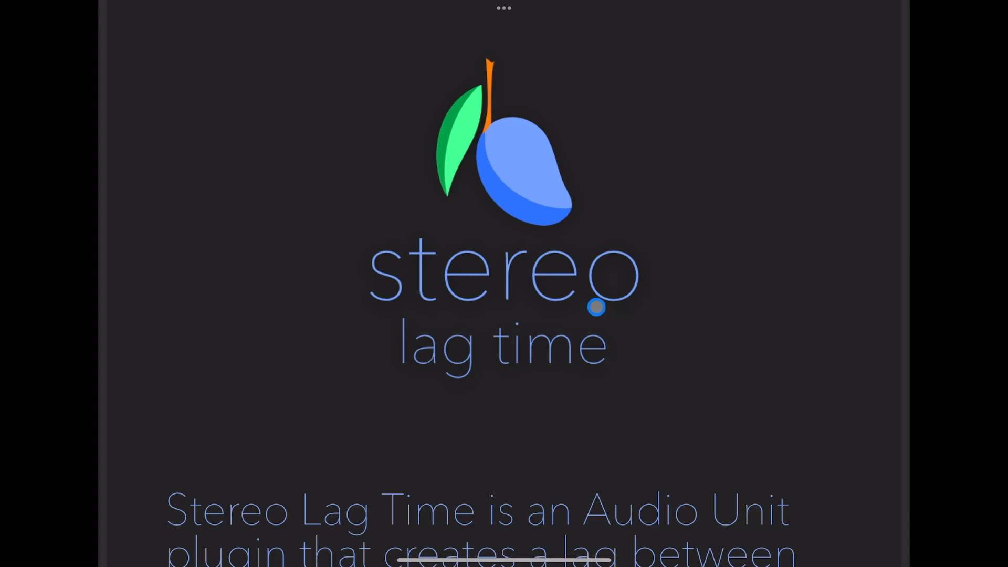
- Scroll Stereo Lag's intro, which explains it widens sound and runs only inside host apps
{"action": "scroll", "scroll_direction": "down", "scroll_amount": 3}
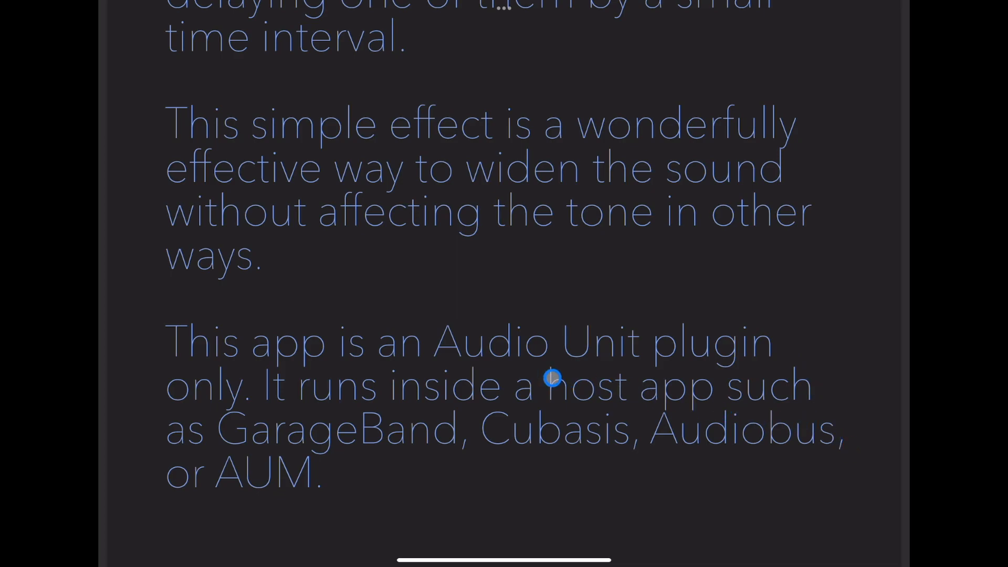
{"action": "mouse_move", "coordinate": [808, 311]}
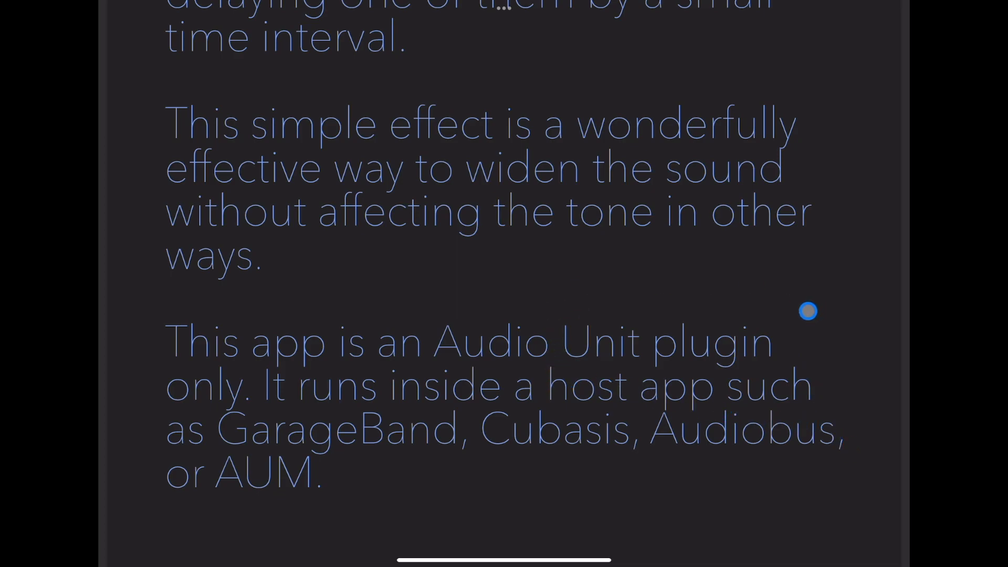
{"action": "mouse_move", "coordinate": [588, 363]}
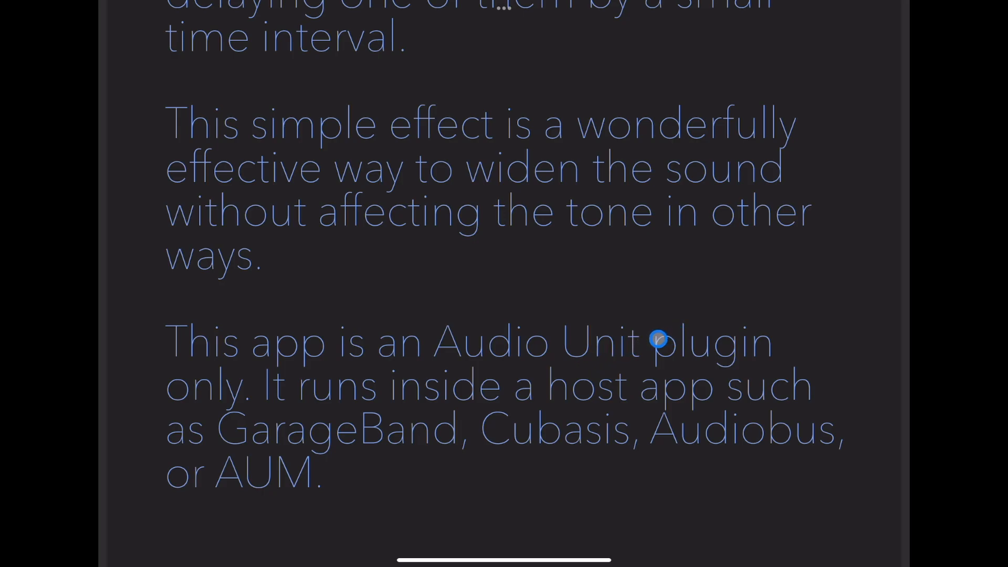
{"action": "mouse_move", "coordinate": [737, 372]}
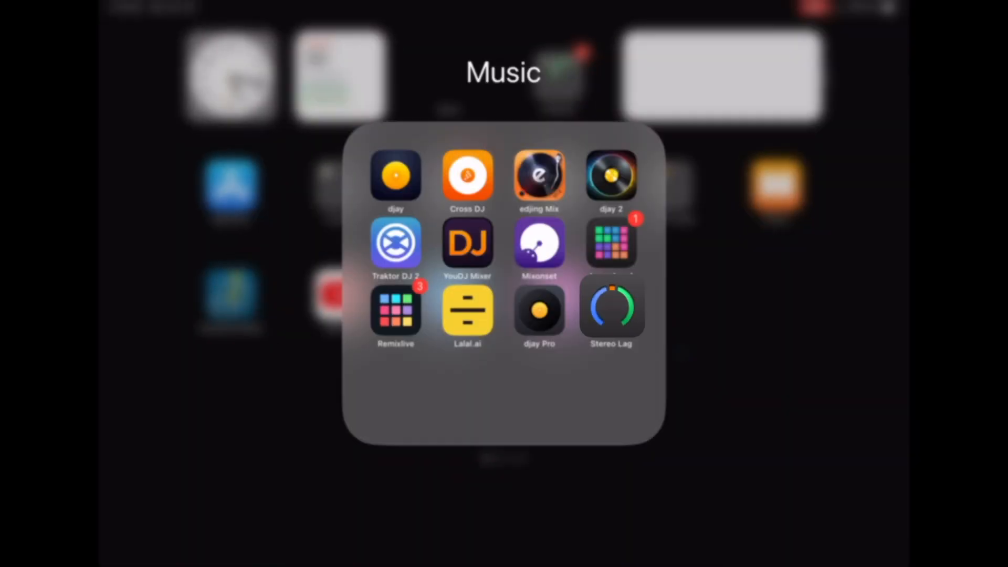
- Reopen djay Pro and choose Blue Mangoo's Stereo Lag as Main Out Effect, lagging right 4 ms
{"action": "left_click", "coordinate": [539, 312]}
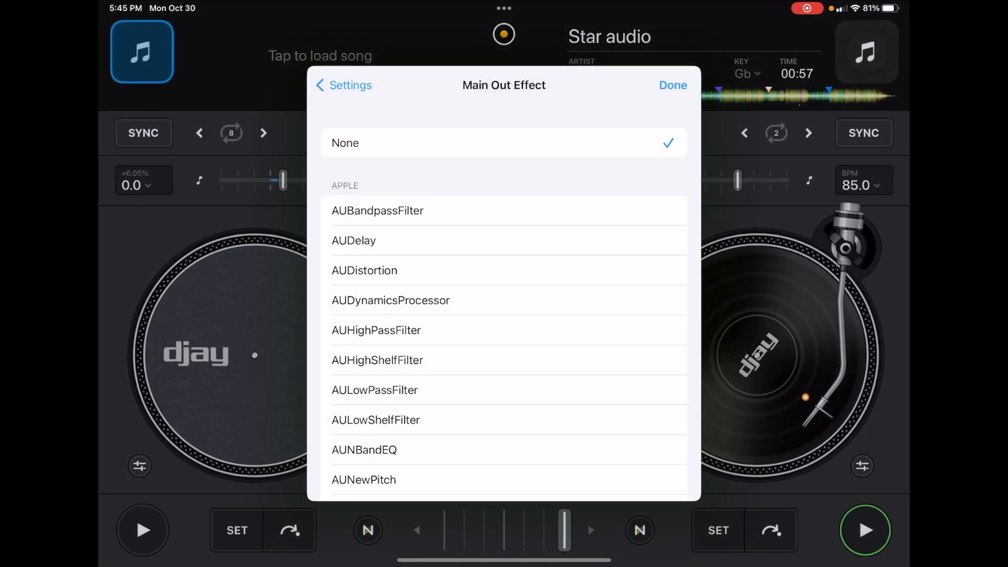
{"action": "scroll", "scroll_direction": "down", "scroll_amount": 3}
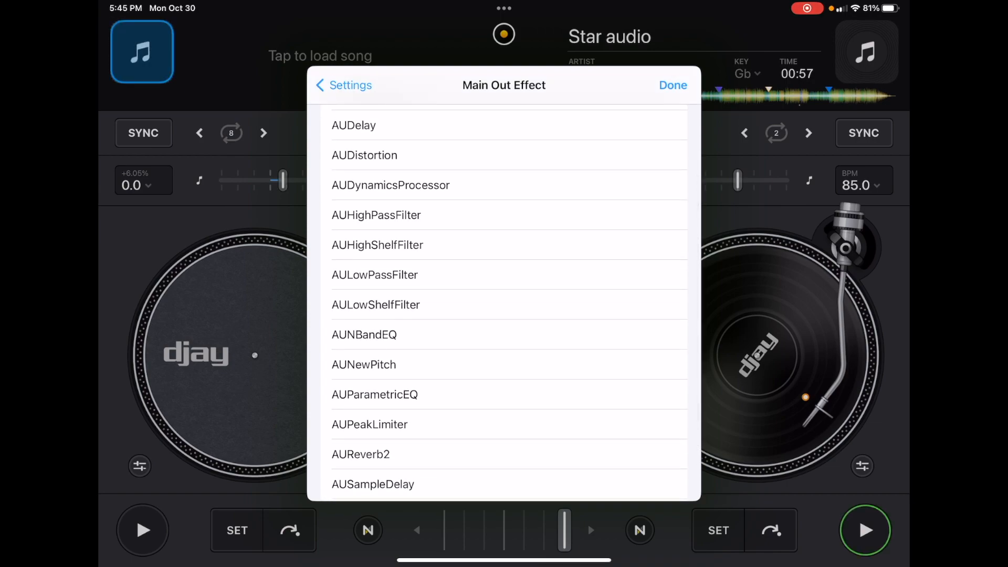
{"action": "scroll", "scroll_direction": "down", "scroll_amount": 3}
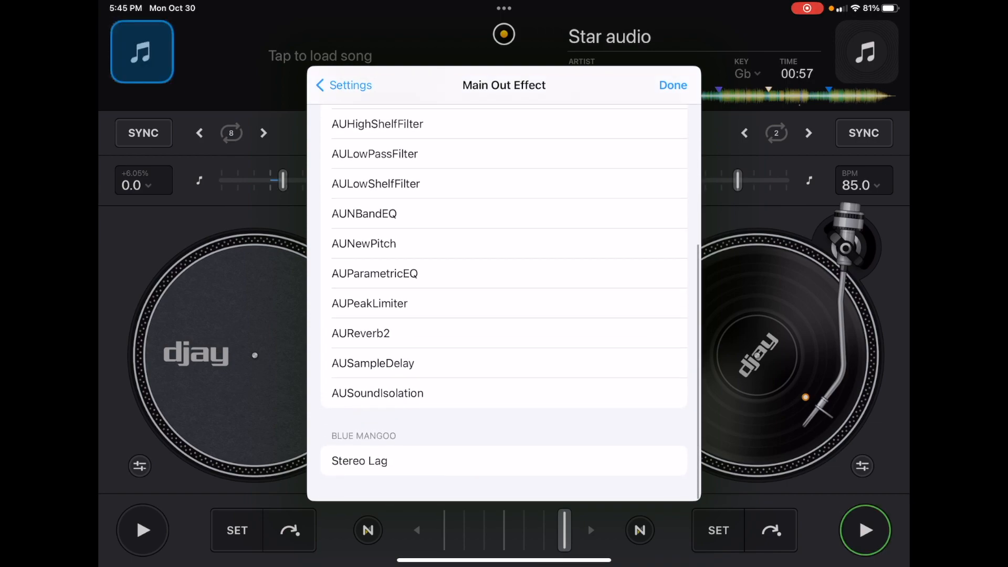
{"action": "left_click", "coordinate": [359, 461]}
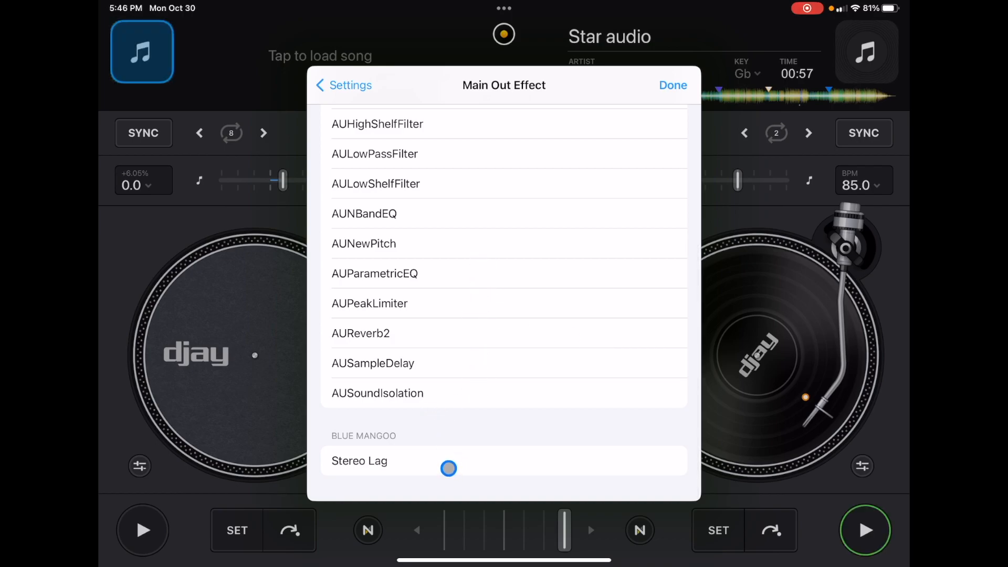
{"action": "left_click", "coordinate": [359, 461]}
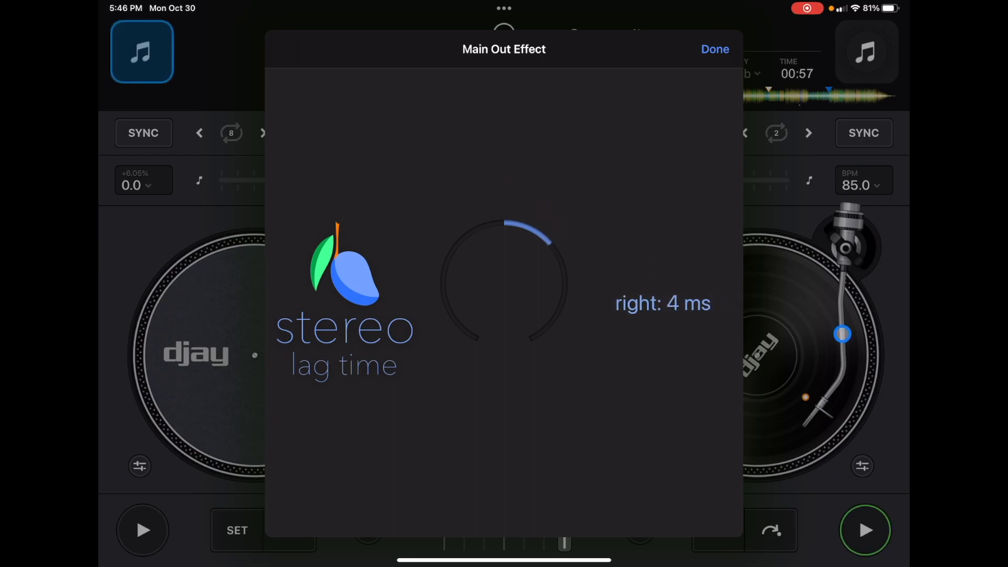
- Close the Stereo Lag panel, play the Star track on the right deck, and reopen Settings
{"action": "left_click", "coordinate": [713, 49]}
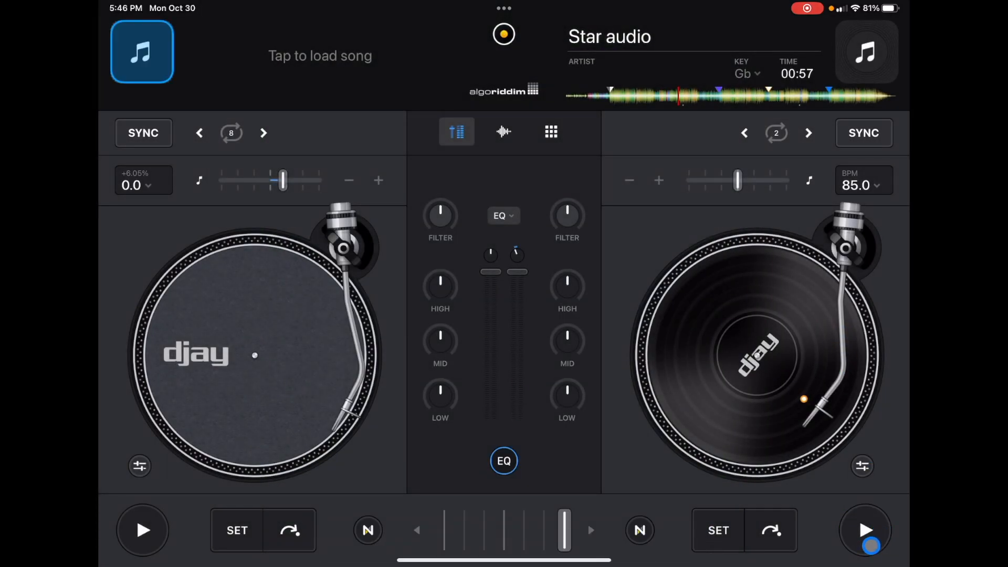
{"action": "left_click", "coordinate": [865, 530]}
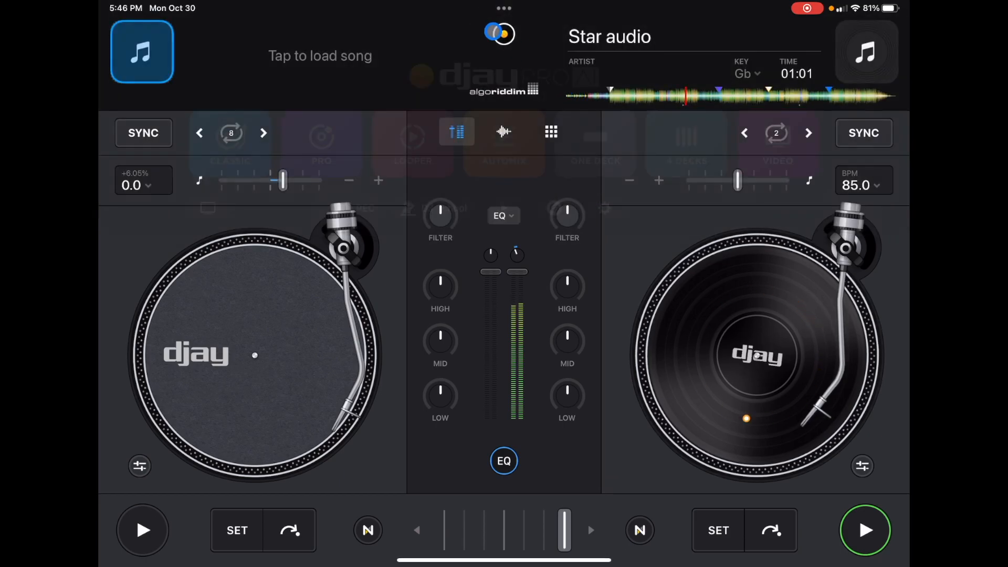
{"action": "left_click", "coordinate": [499, 34]}
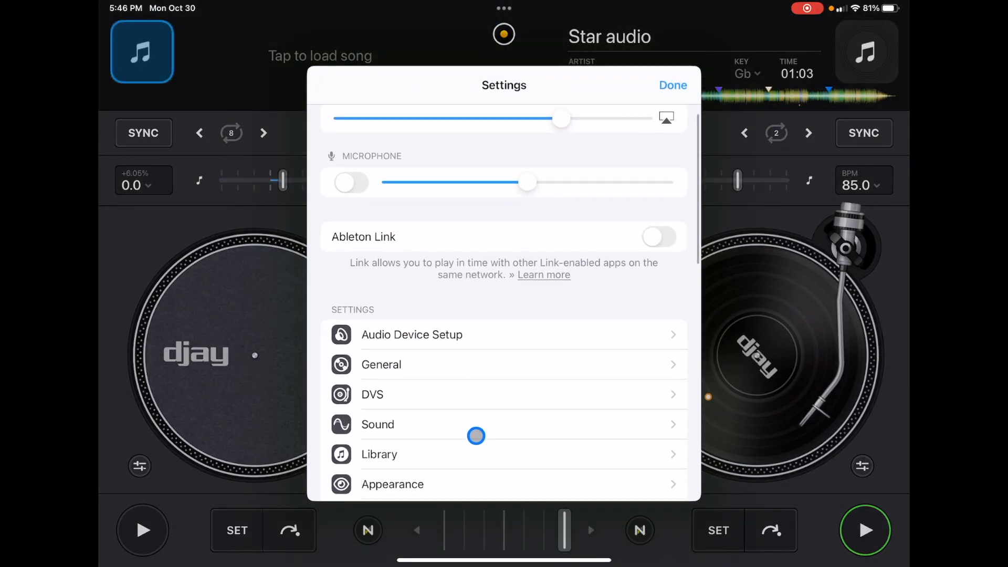